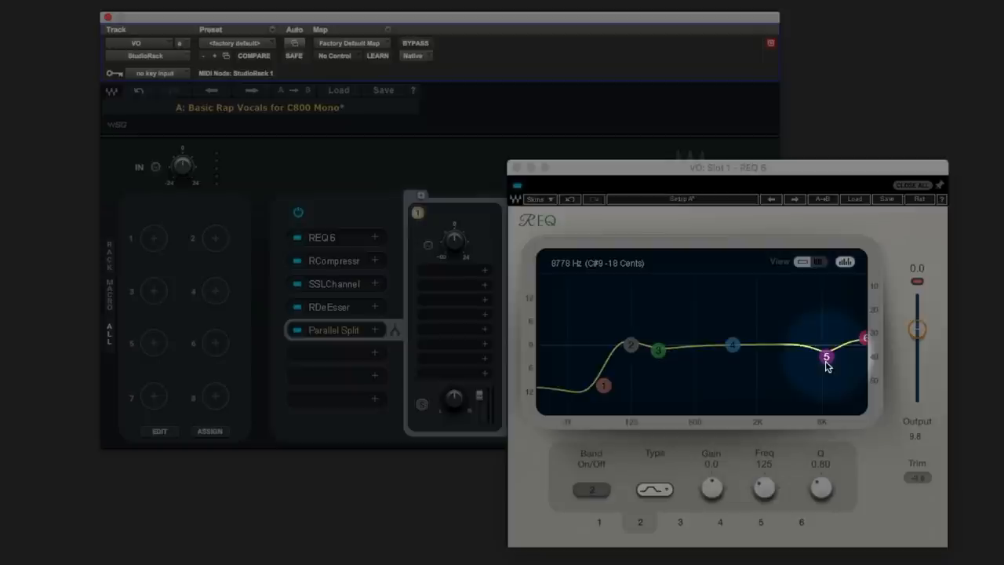
{"action": "mouse_move", "coordinate": [554, 403]}
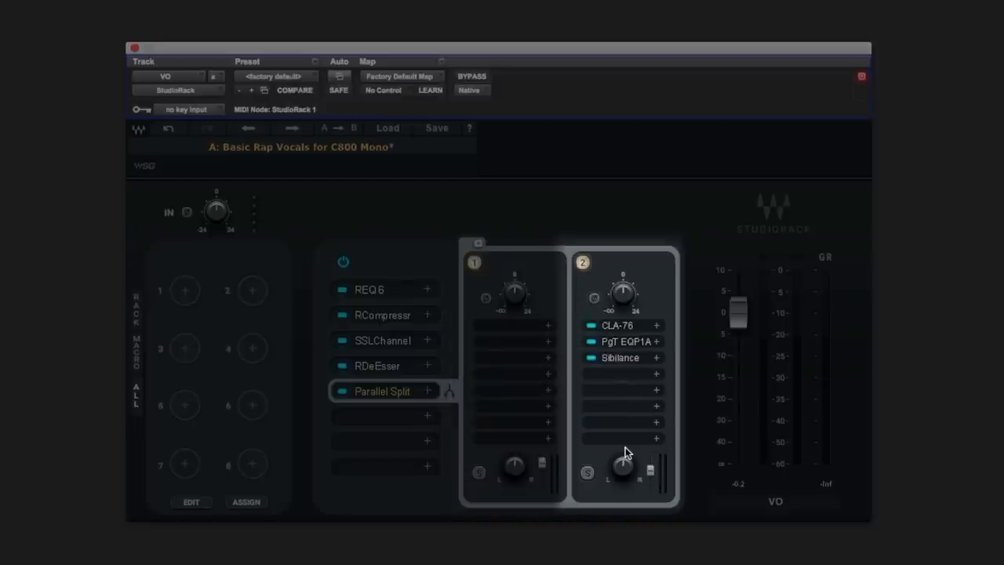
{"action": "mouse_move", "coordinate": [628, 371]}
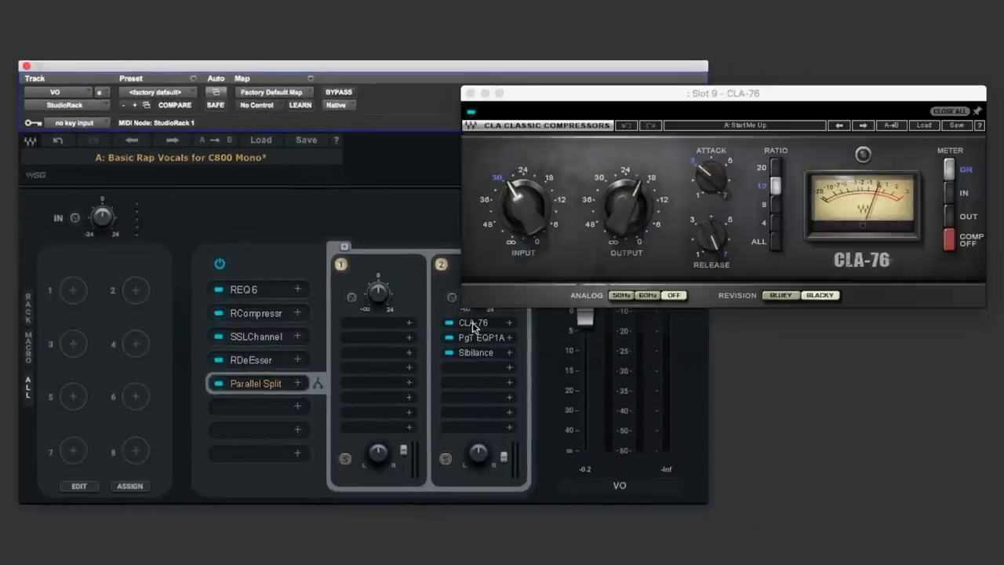
{"action": "mouse_move", "coordinate": [773, 202]}
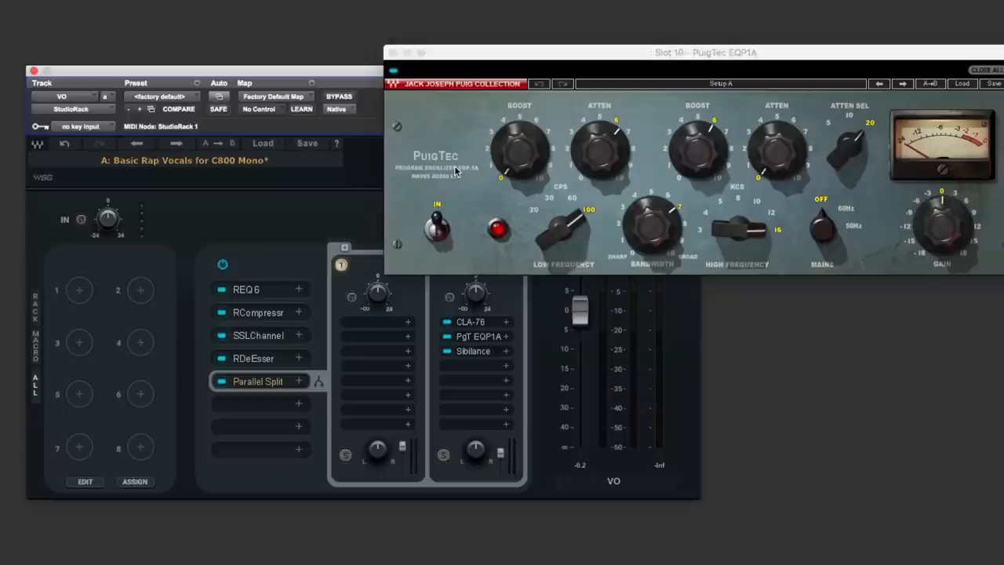
{"action": "mouse_move", "coordinate": [608, 161]}
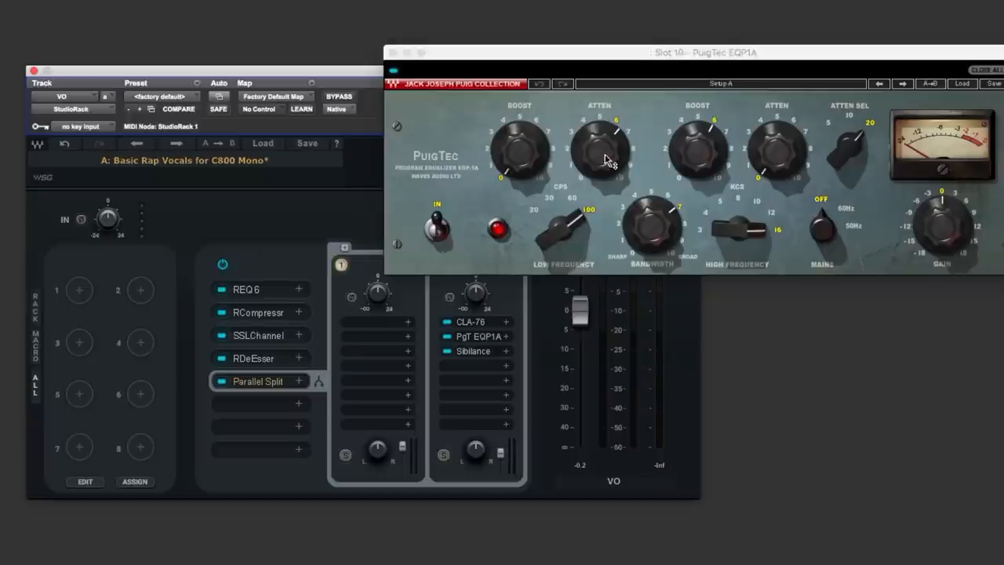
Adjust the input gain to 0.4 and open rack 2's Sibilance plugin
{"action": "left_click_drag", "start_coordinate": [600, 145], "coordinate": [603, 165]}
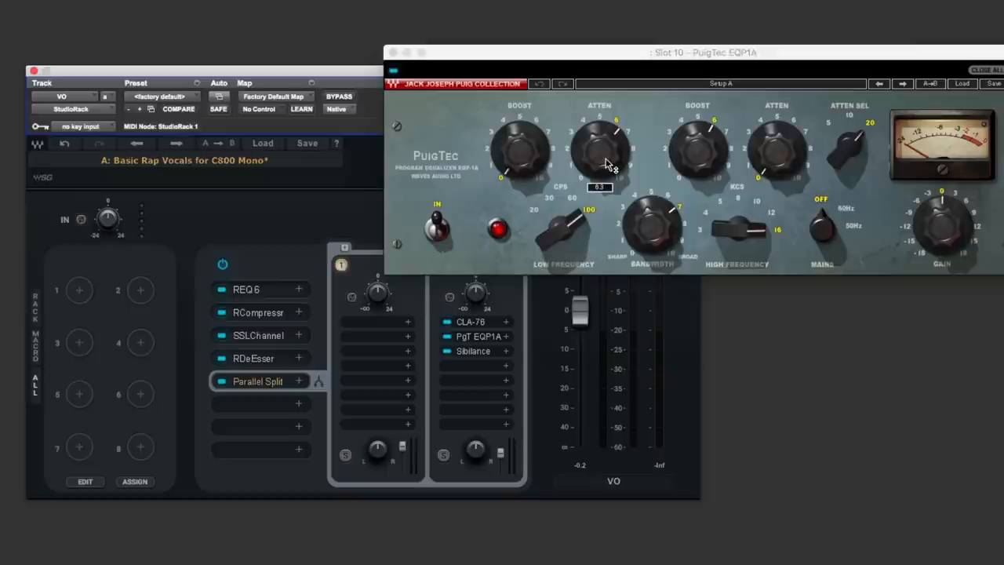
{"action": "mouse_move", "coordinate": [832, 137]}
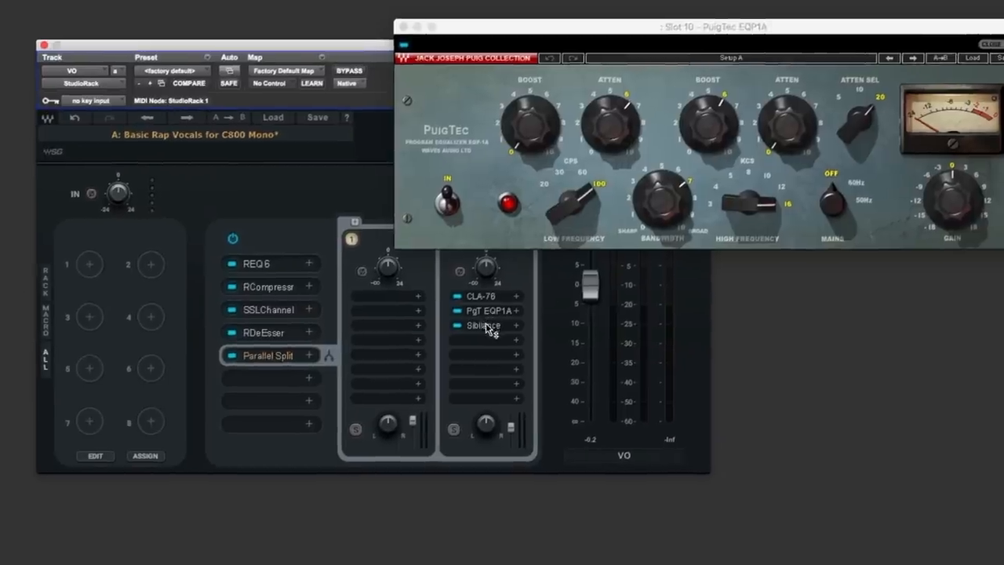
{"action": "left_click", "coordinate": [482, 326]}
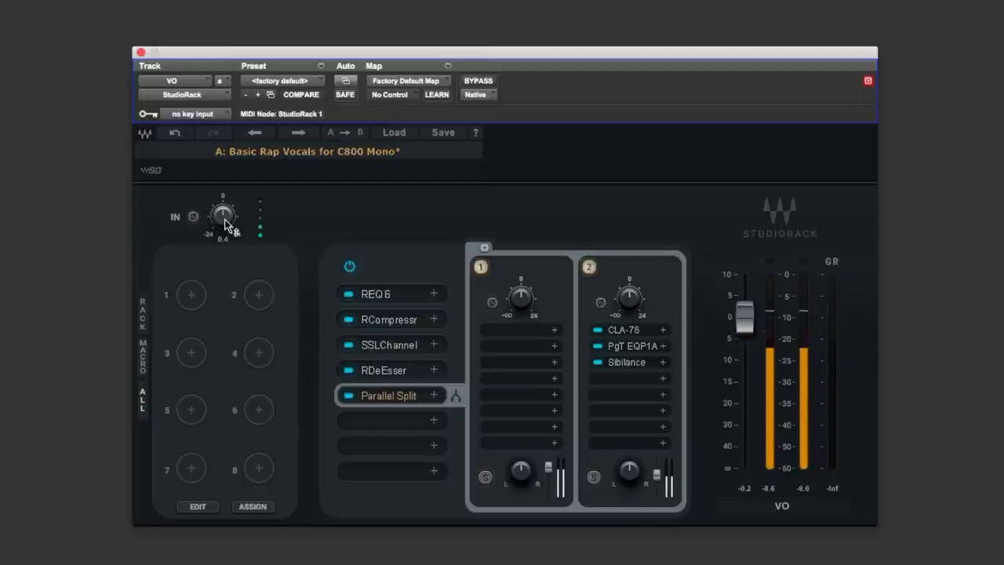
{"action": "mouse_move", "coordinate": [146, 229]}
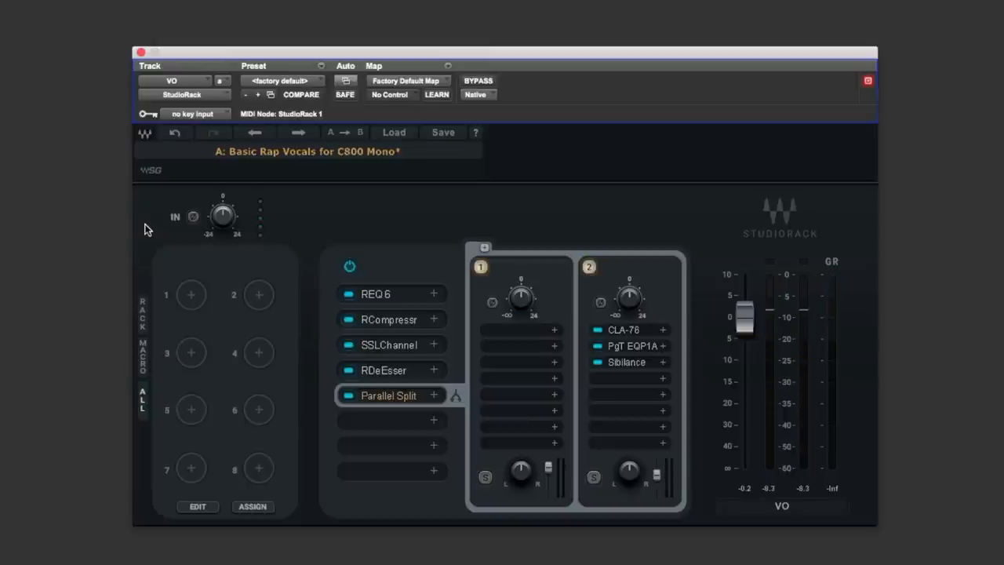
{"action": "mouse_move", "coordinate": [835, 334]}
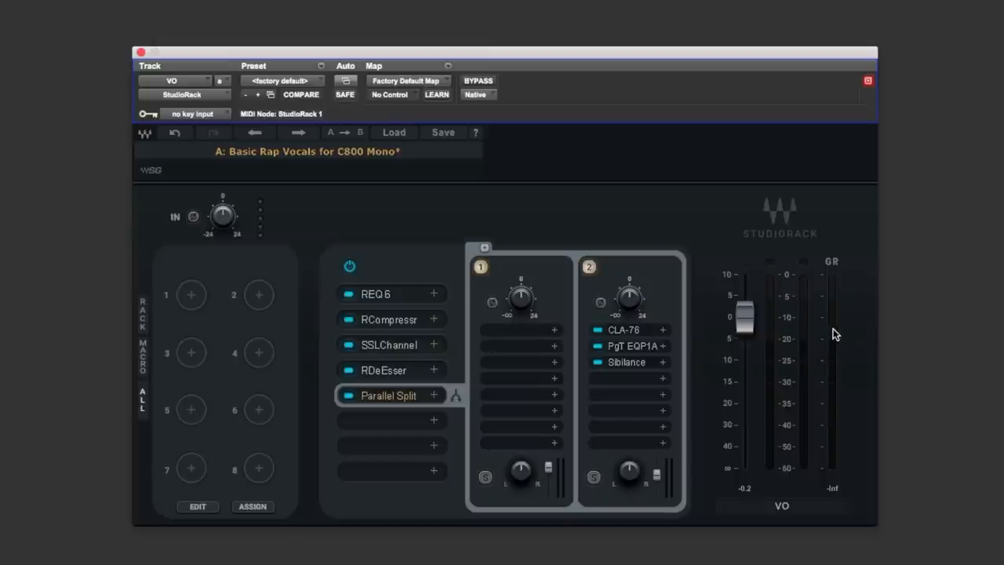
{"action": "mouse_move", "coordinate": [396, 331]}
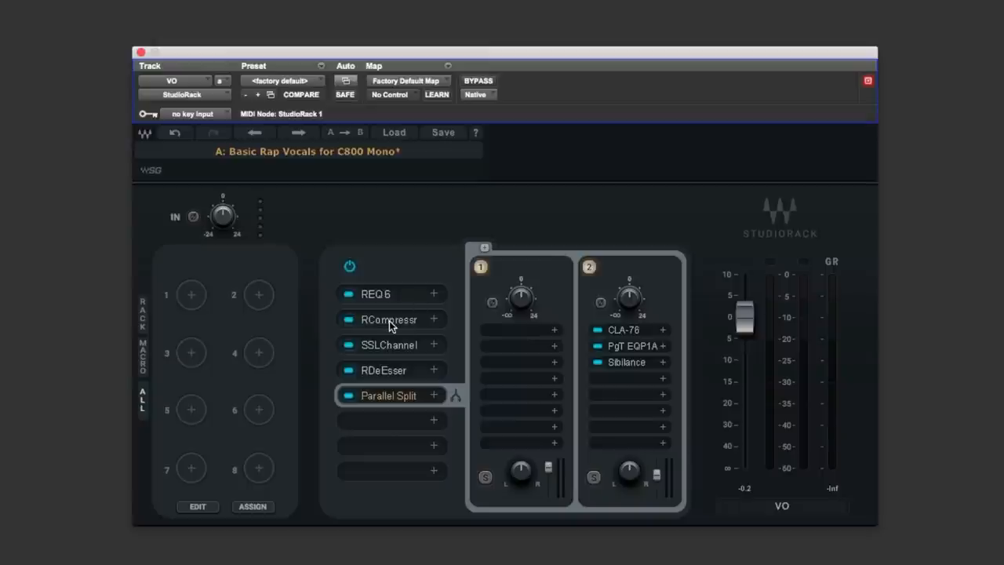
{"action": "mouse_move", "coordinate": [389, 373]}
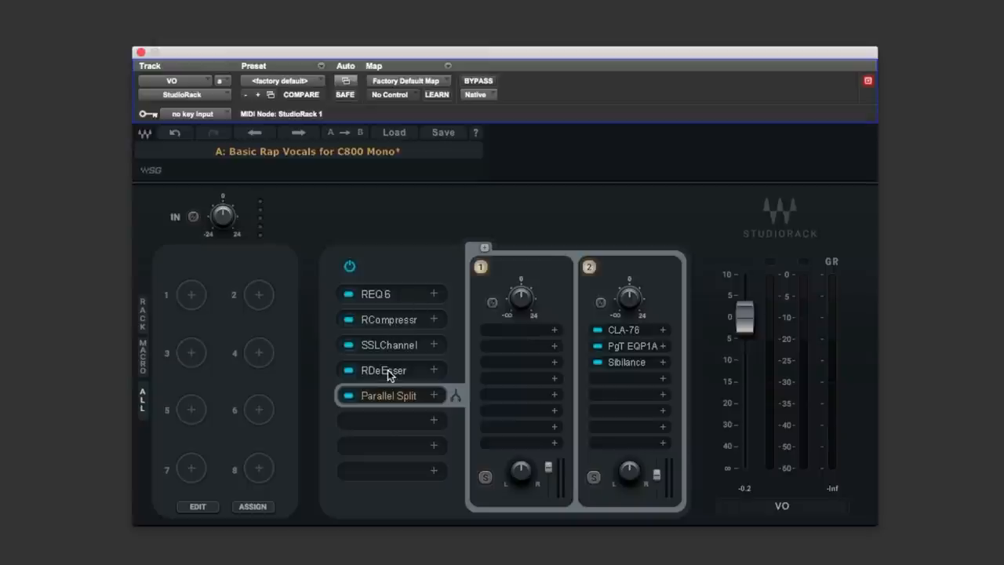
{"action": "mouse_move", "coordinate": [327, 235]}
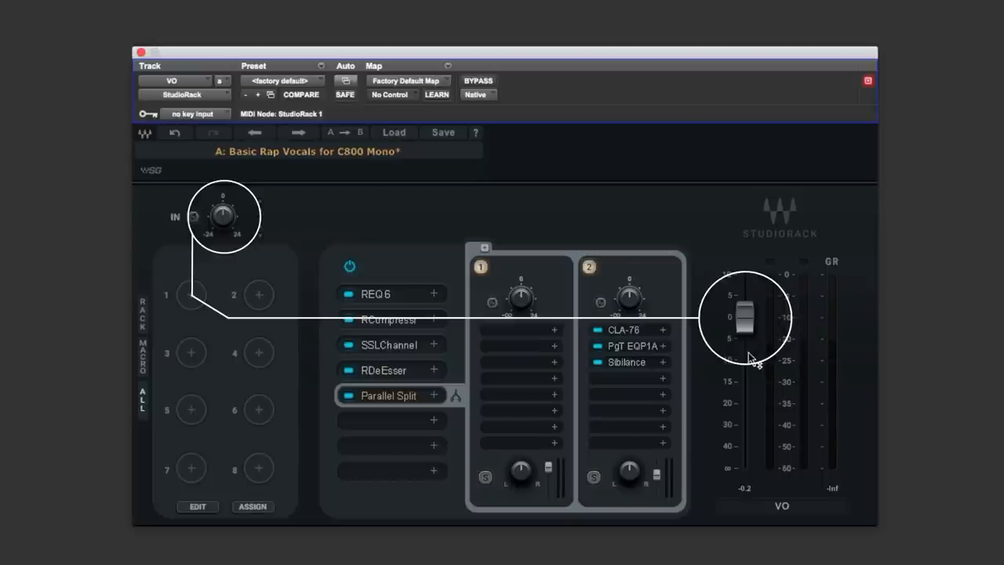
Add the IN knob and the output fader to Macro 1 via their context menus
{"action": "right_click", "coordinate": [223, 216]}
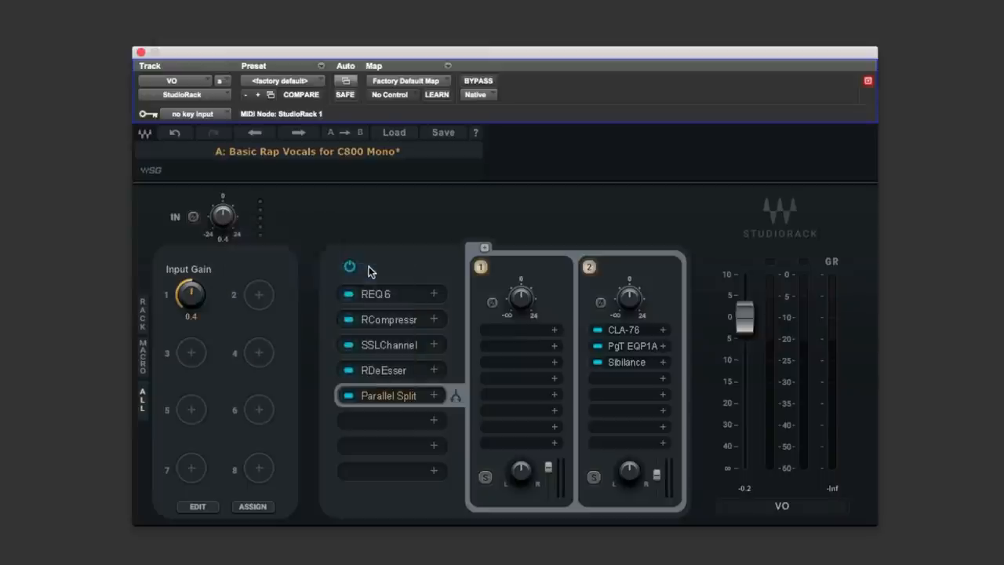
{"action": "right_click", "coordinate": [741, 325]}
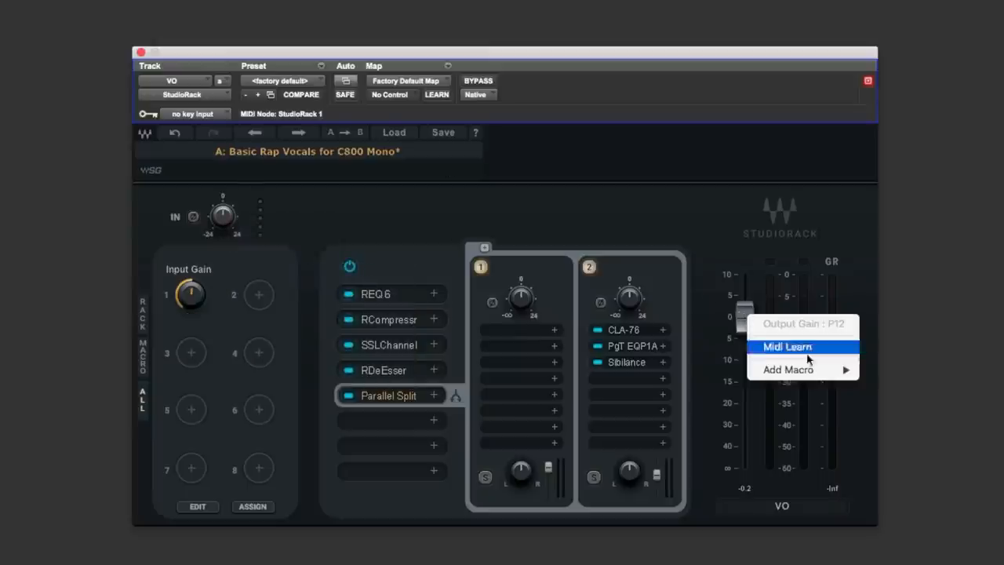
{"action": "mouse_move", "coordinate": [788, 369]}
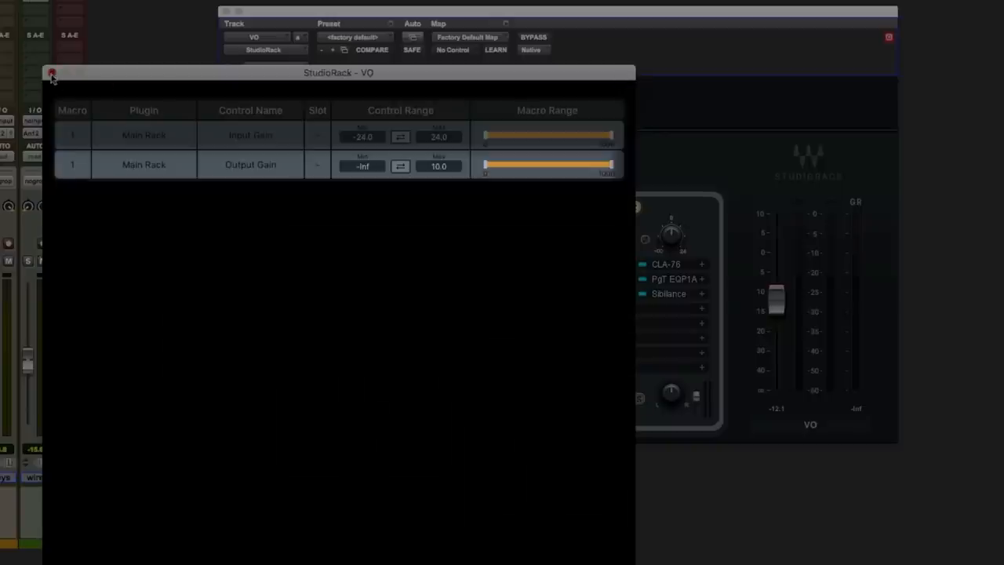
Invert Output Gain's Macro 1 range to 0 to -15, starting at the macro's midpoint
{"action": "left_click", "coordinate": [55, 76]}
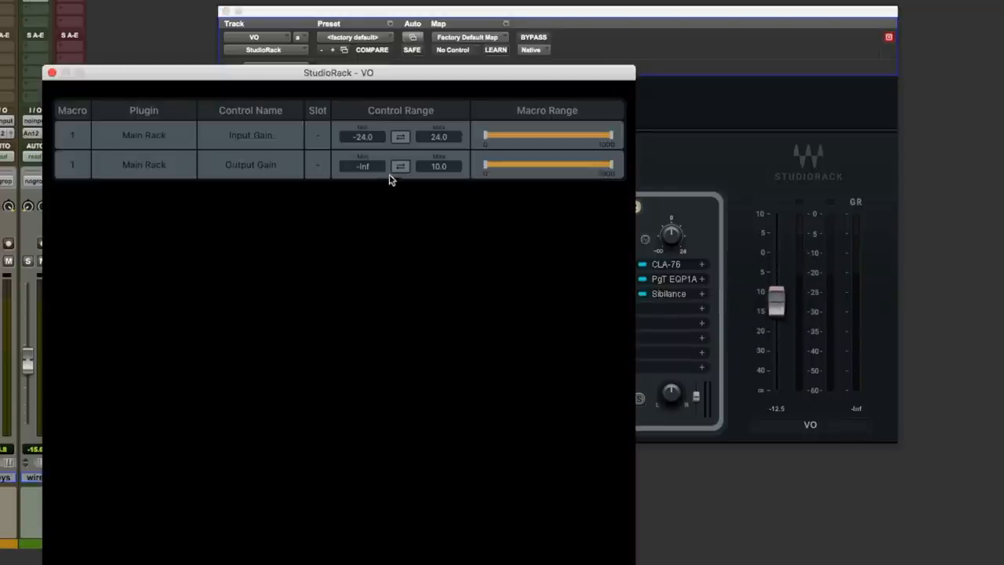
{"action": "left_click", "coordinate": [400, 166]}
{"action": "type", "text": "0"}
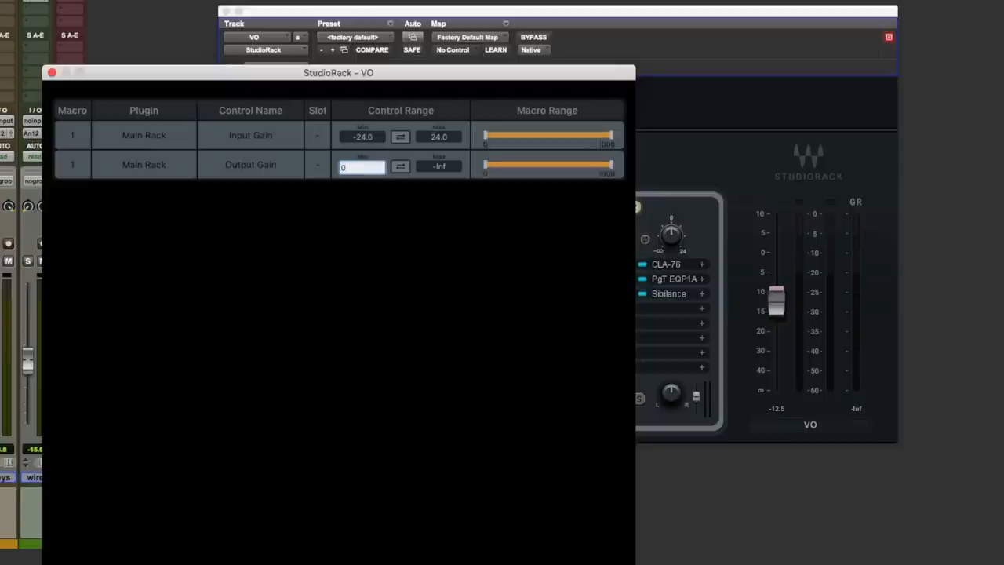
{"action": "type", "text": "-15.0"}
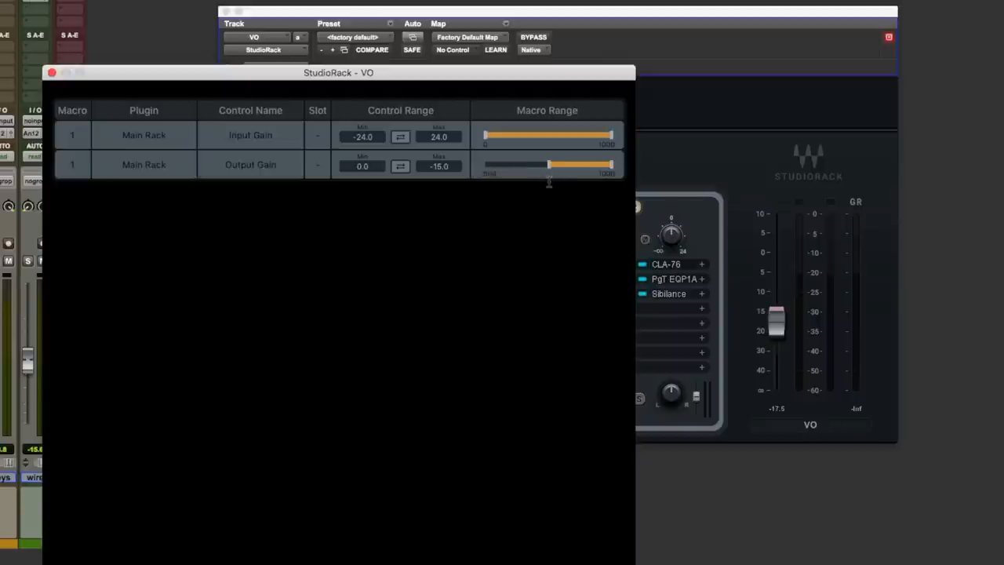
{"action": "left_click_drag", "start_coordinate": [616, 165], "coordinate": [574, 165]}
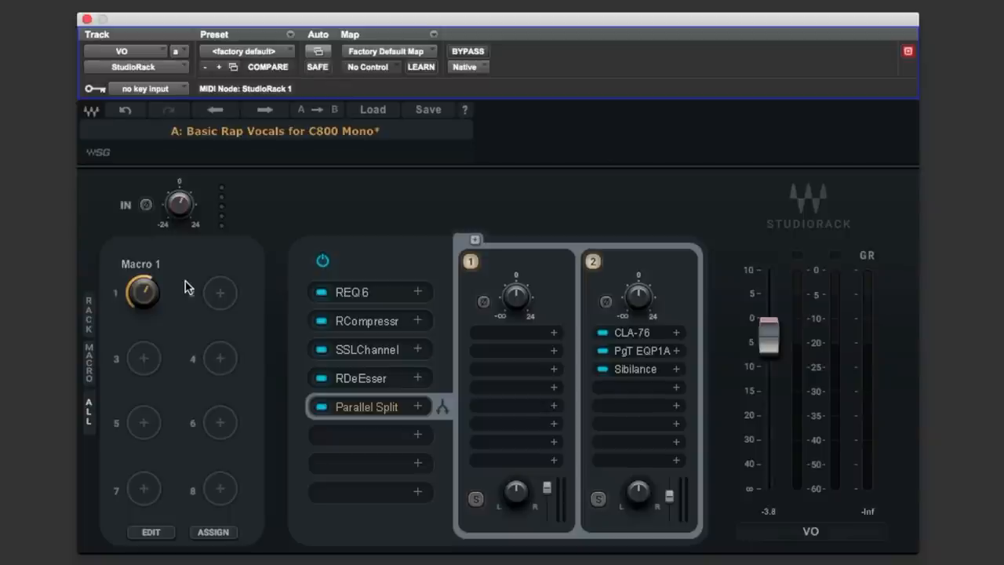
{"action": "mouse_move", "coordinate": [656, 312]}
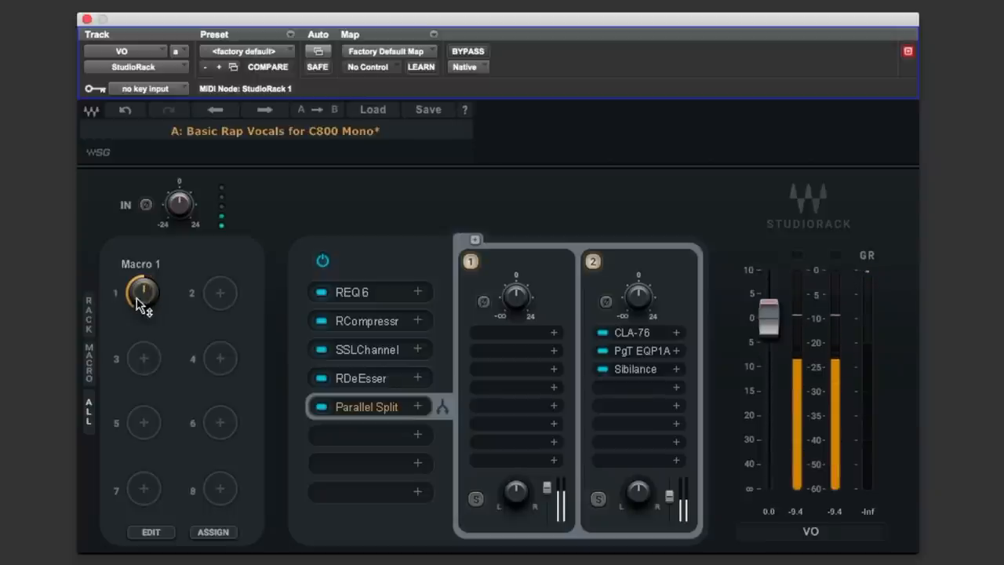
Raise Macro 1 in small moves to about 594, pulling output gain to -7.0
{"action": "left_click_drag", "start_coordinate": [142, 293], "coordinate": [142, 314]}
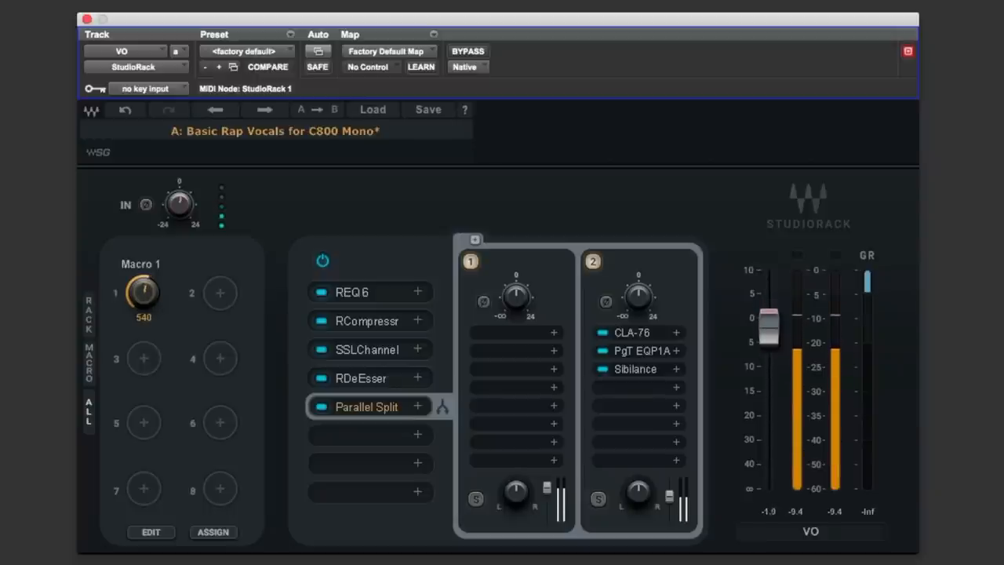
{"action": "left_click_drag", "start_coordinate": [143, 293], "coordinate": [143, 283]}
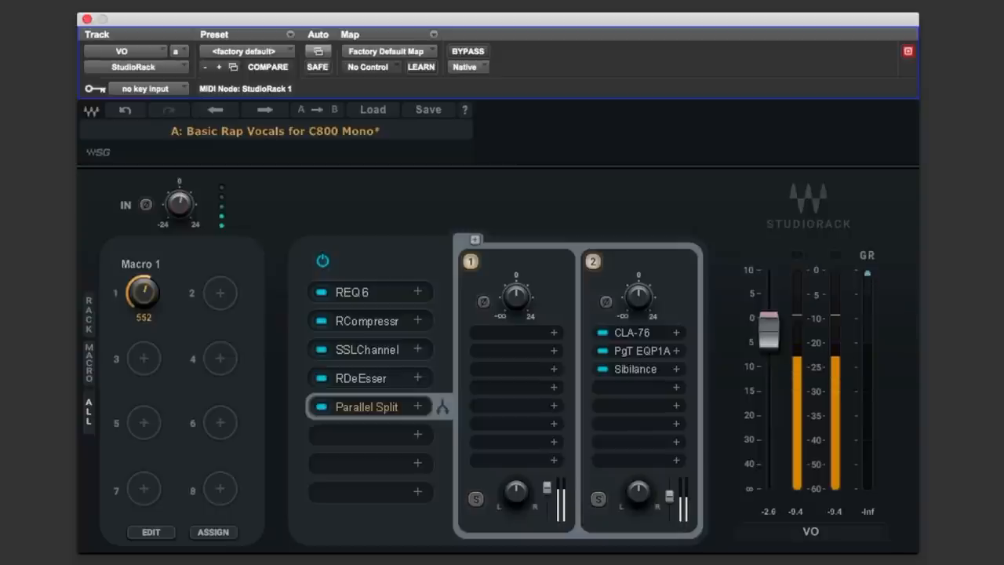
{"action": "left_click_drag", "start_coordinate": [142, 293], "coordinate": [143, 283]}
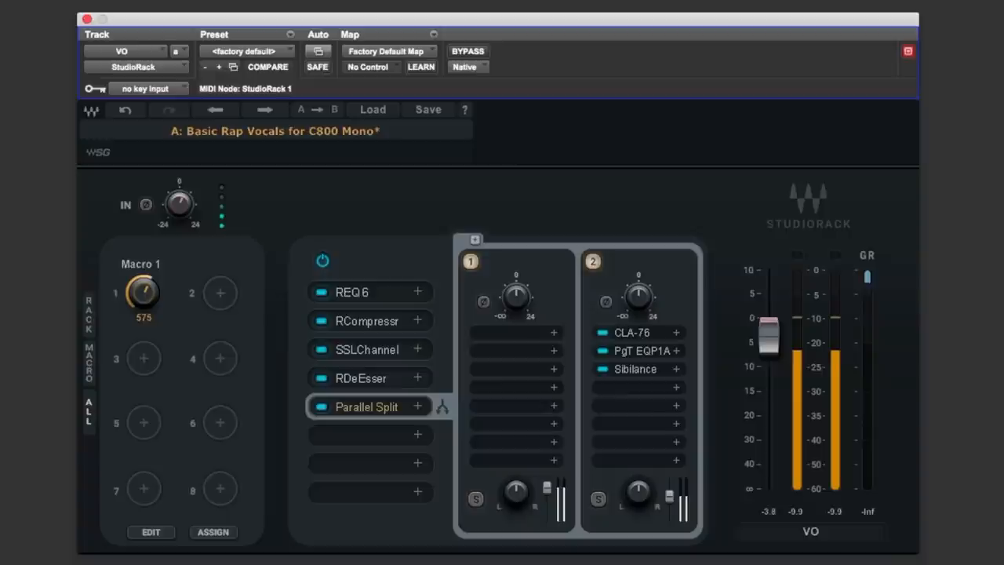
{"action": "left_click_drag", "start_coordinate": [143, 295], "coordinate": [143, 286]}
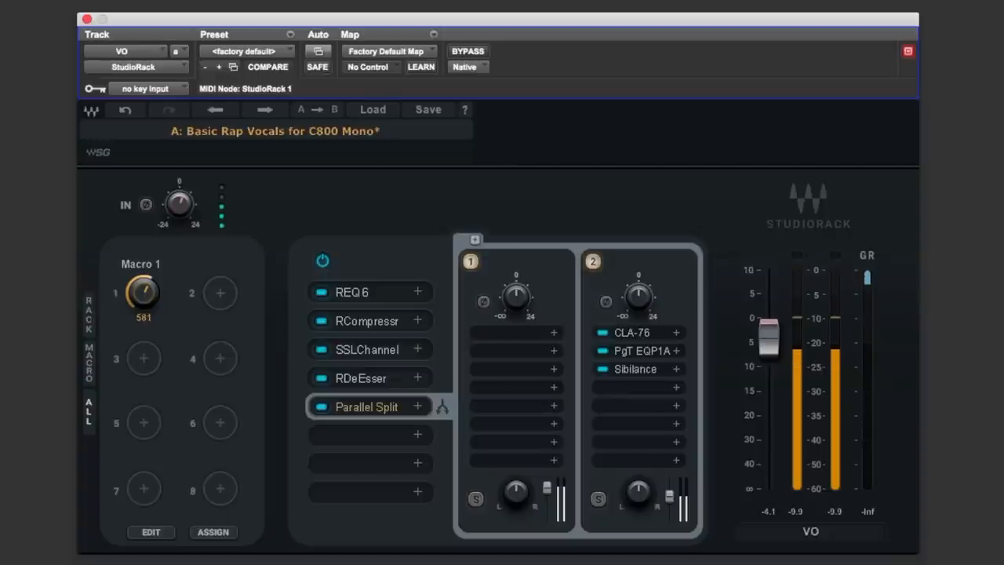
{"action": "left_click_drag", "start_coordinate": [143, 294], "coordinate": [145, 289]}
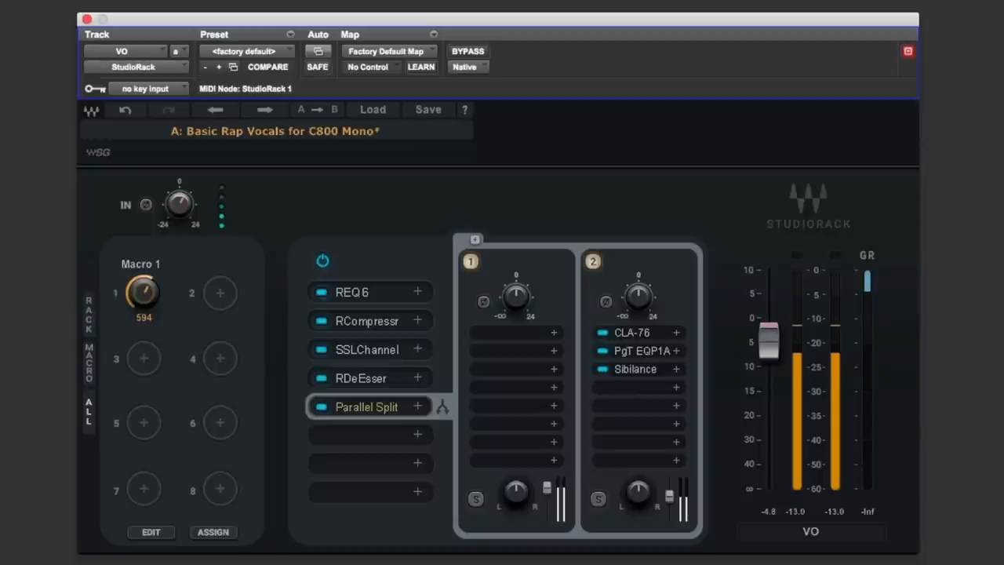
{"action": "left_click_drag", "start_coordinate": [144, 294], "coordinate": [143, 283]}
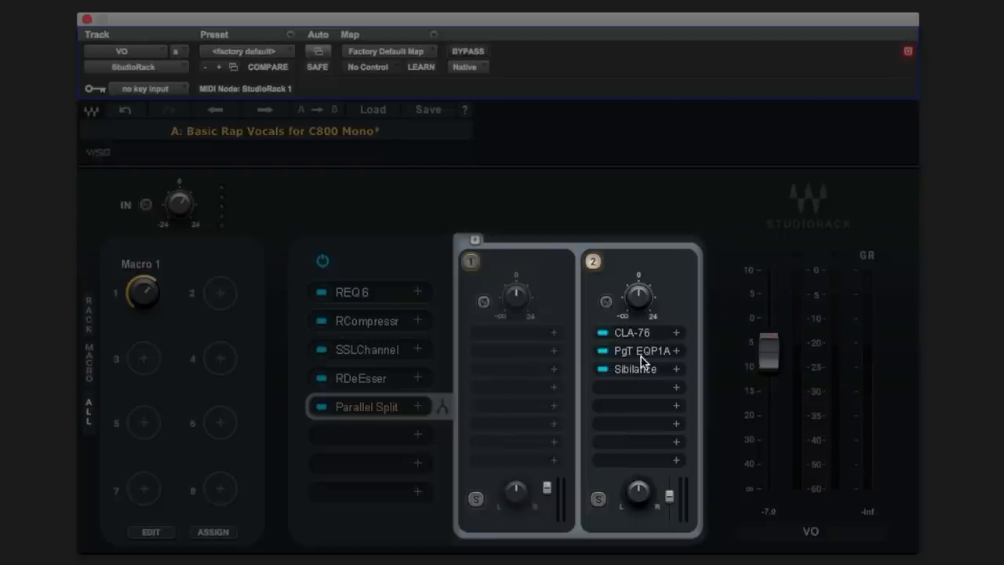
{"action": "mouse_move", "coordinate": [642, 382]}
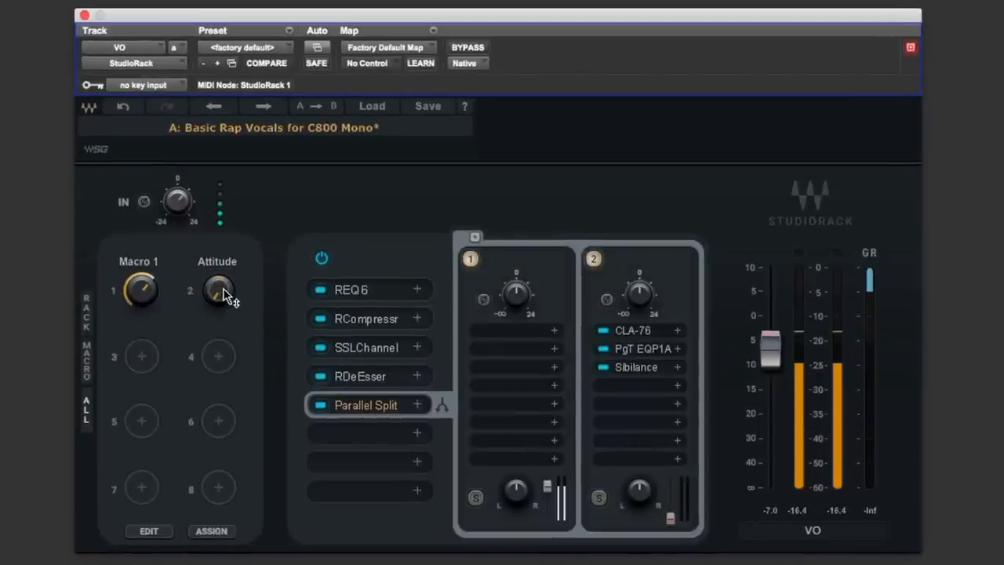
Sweep the Attitude macro from about -38.9 up to roughly -4.7 during playback
{"action": "left_click_drag", "start_coordinate": [216, 290], "coordinate": [216, 314]}
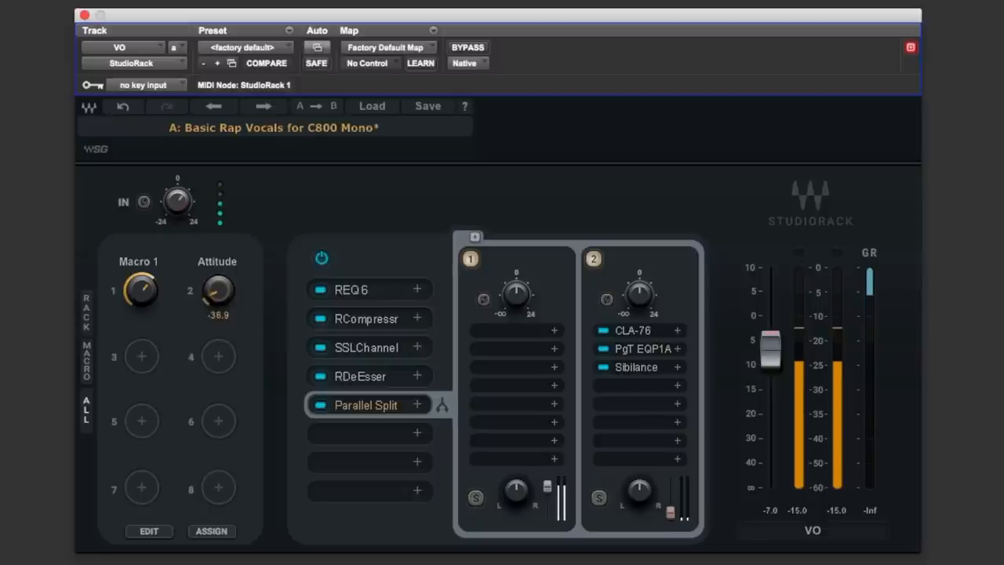
{"action": "left_click_drag", "start_coordinate": [217, 290], "coordinate": [216, 266]}
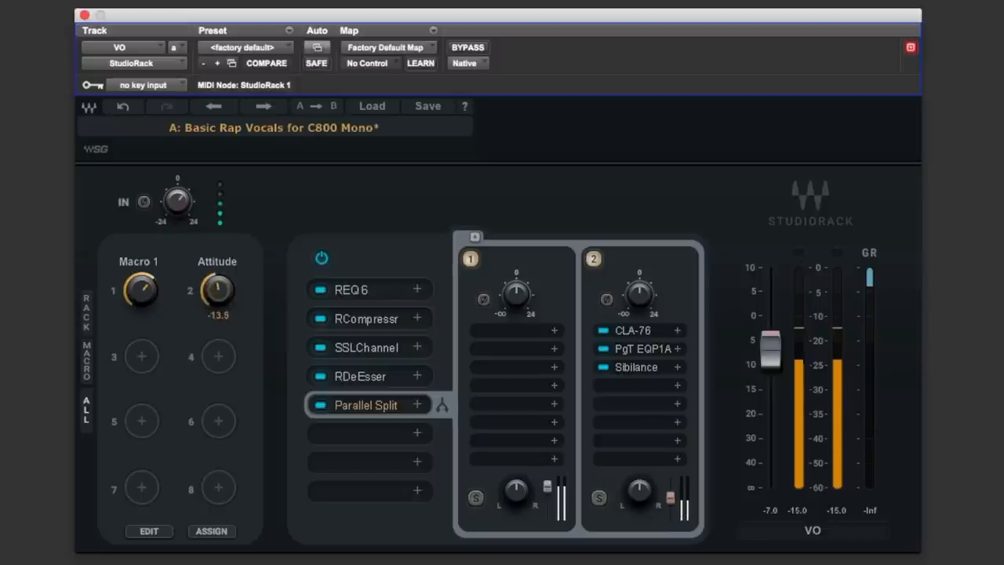
{"action": "left_click_drag", "start_coordinate": [216, 291], "coordinate": [216, 266]}
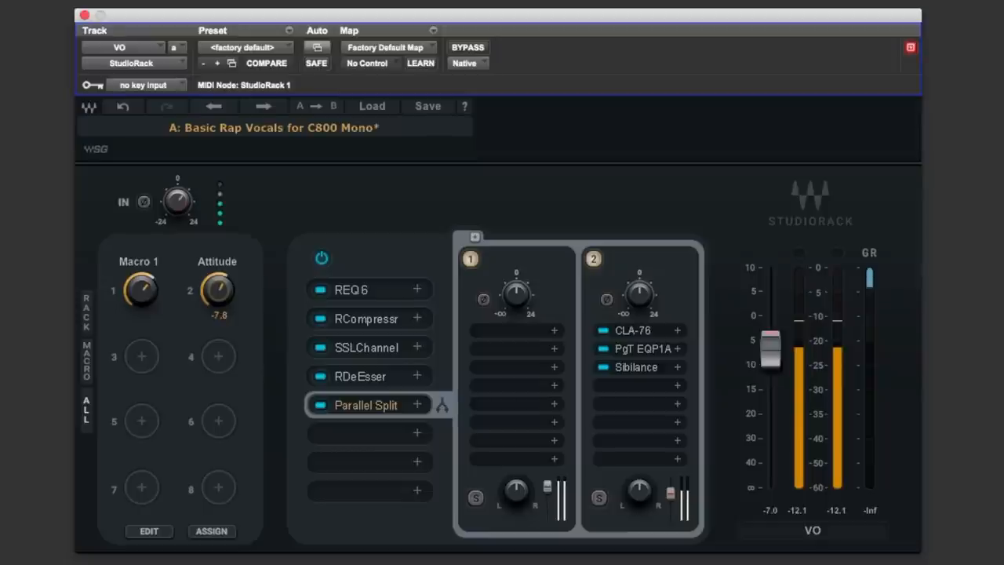
{"action": "left_click_drag", "start_coordinate": [216, 292], "coordinate": [217, 275]}
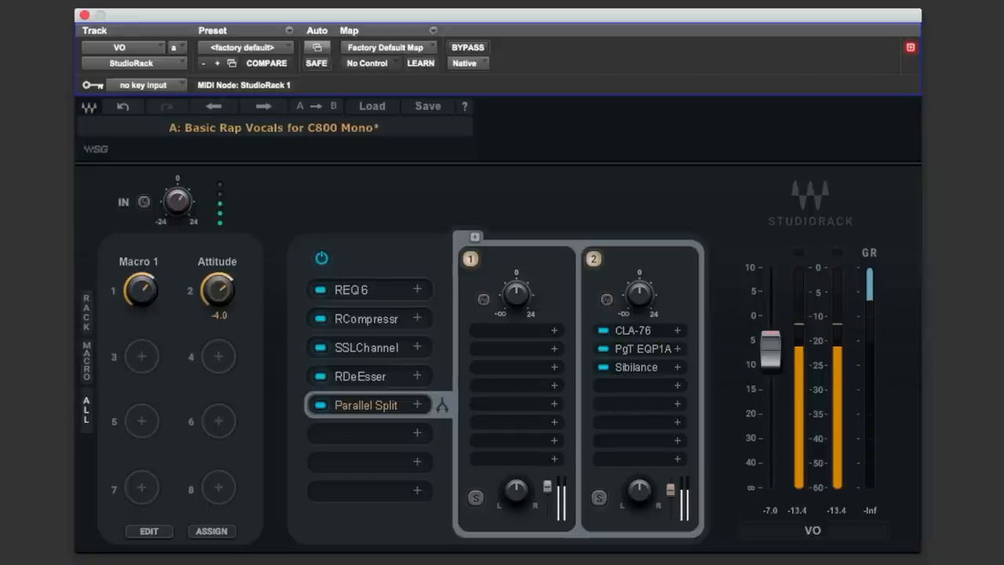
{"action": "left_click_drag", "start_coordinate": [216, 290], "coordinate": [217, 306]}
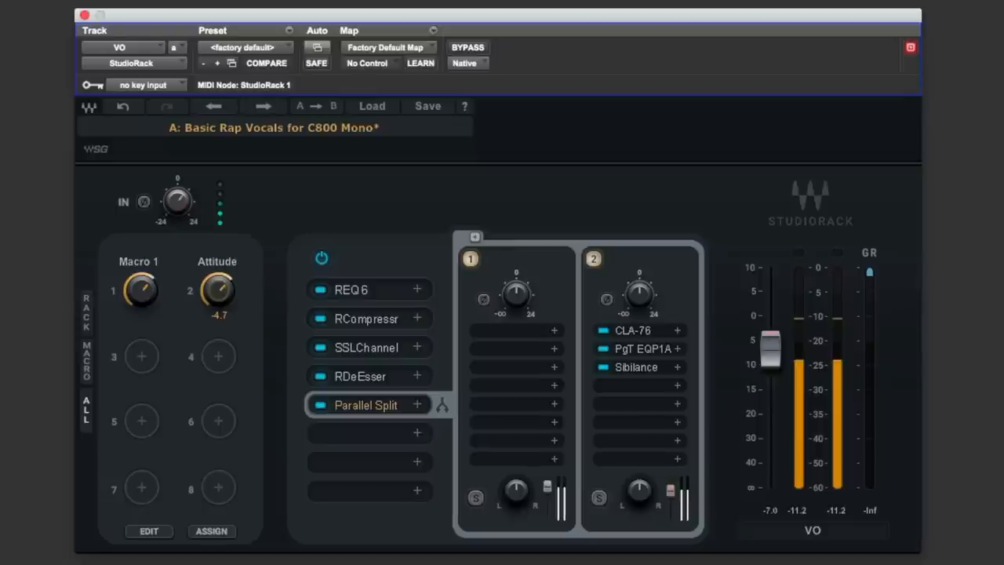
{"action": "left_click_drag", "start_coordinate": [217, 290], "coordinate": [223, 305]}
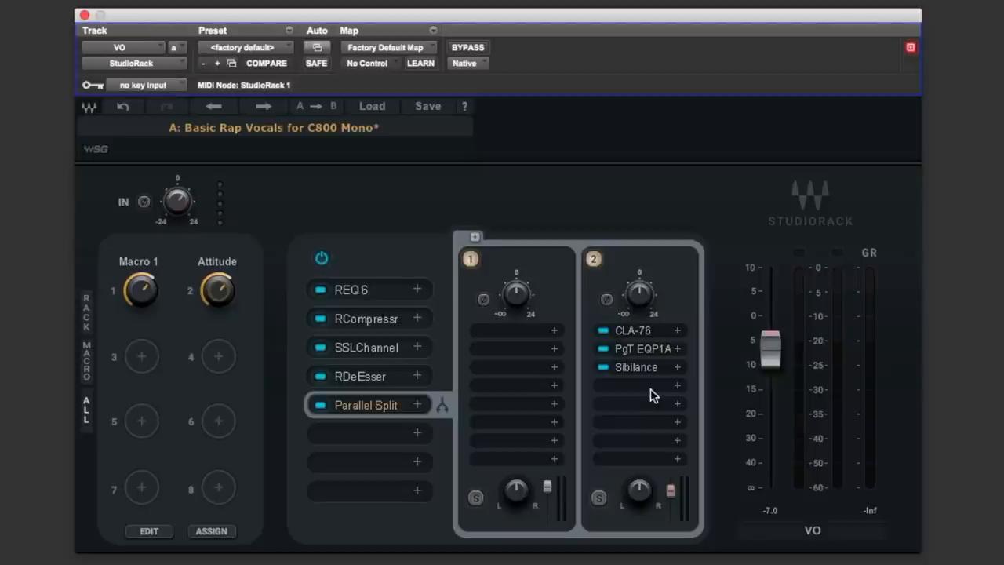
{"action": "mouse_move", "coordinate": [795, 503]}
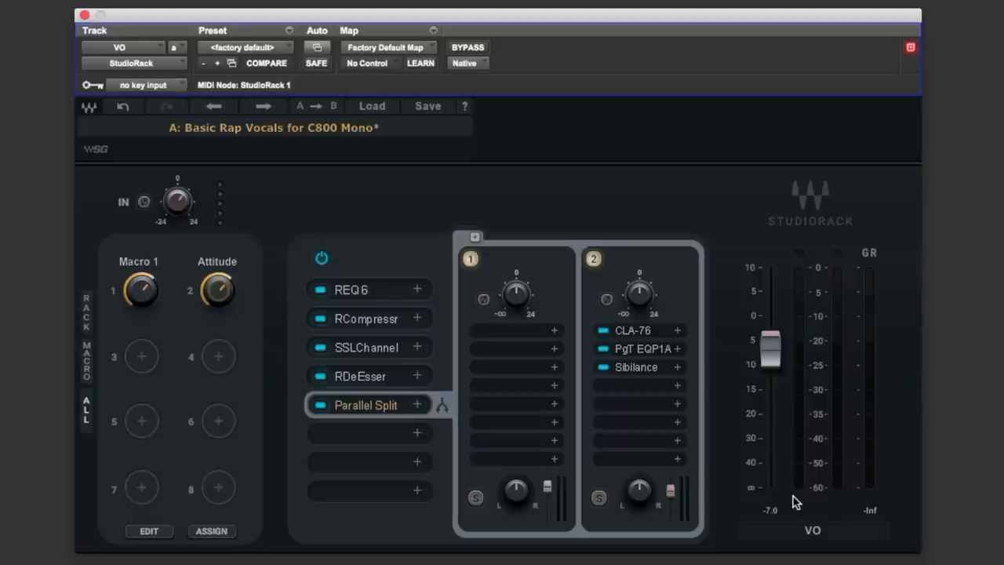
{"action": "mouse_move", "coordinate": [345, 174]}
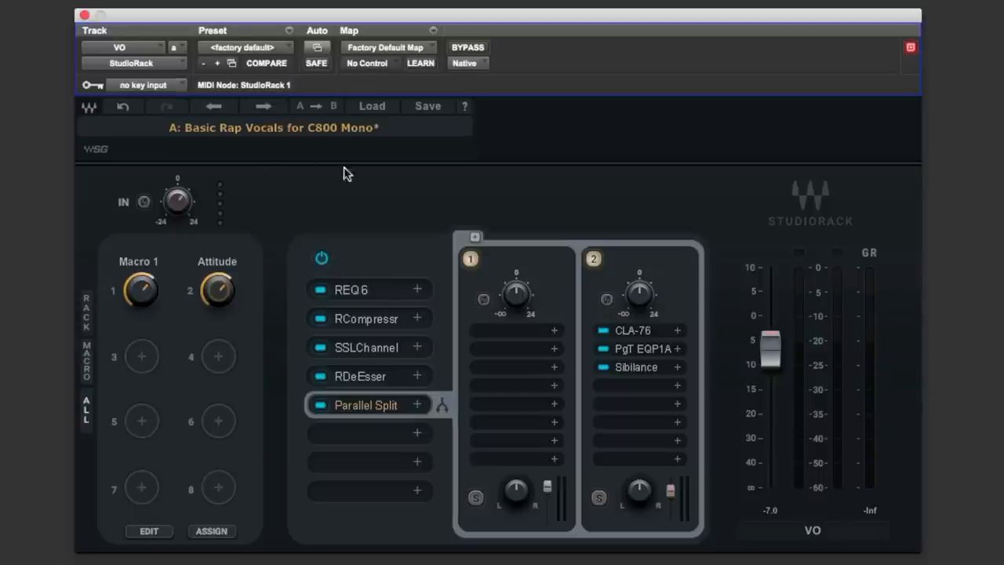
{"action": "mouse_move", "coordinate": [382, 478]}
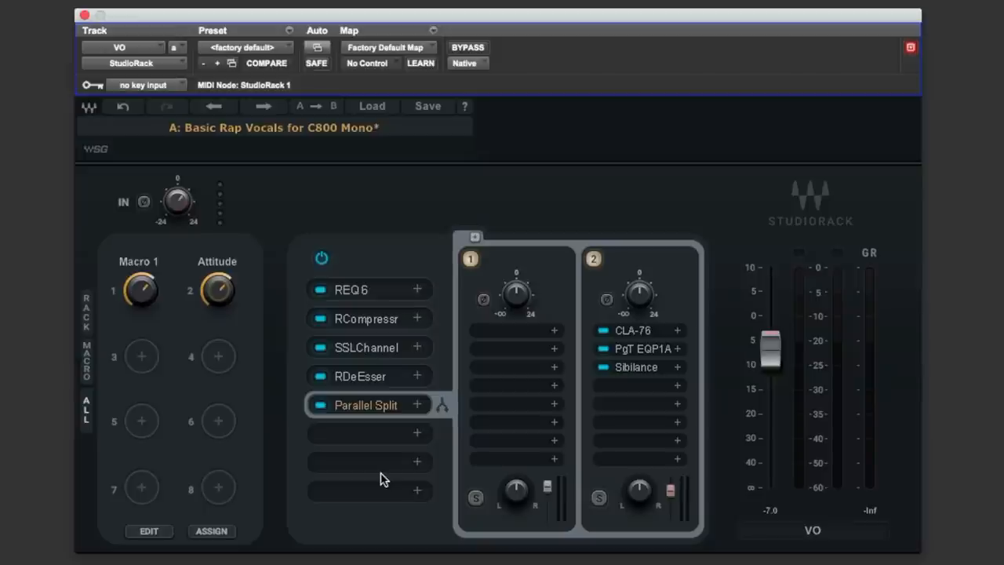
{"action": "mouse_move", "coordinate": [384, 445]}
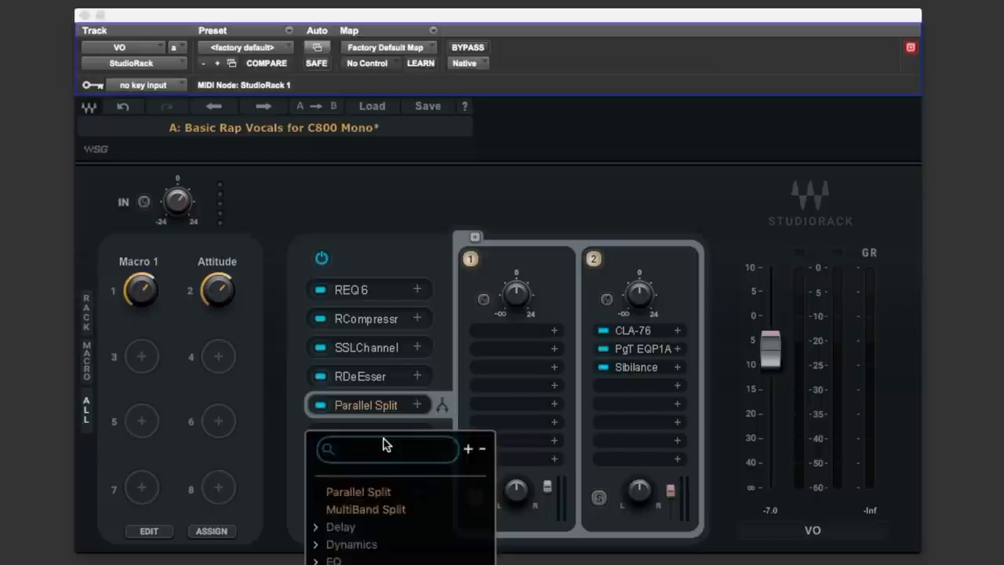
{"action": "left_click", "coordinate": [468, 50]}
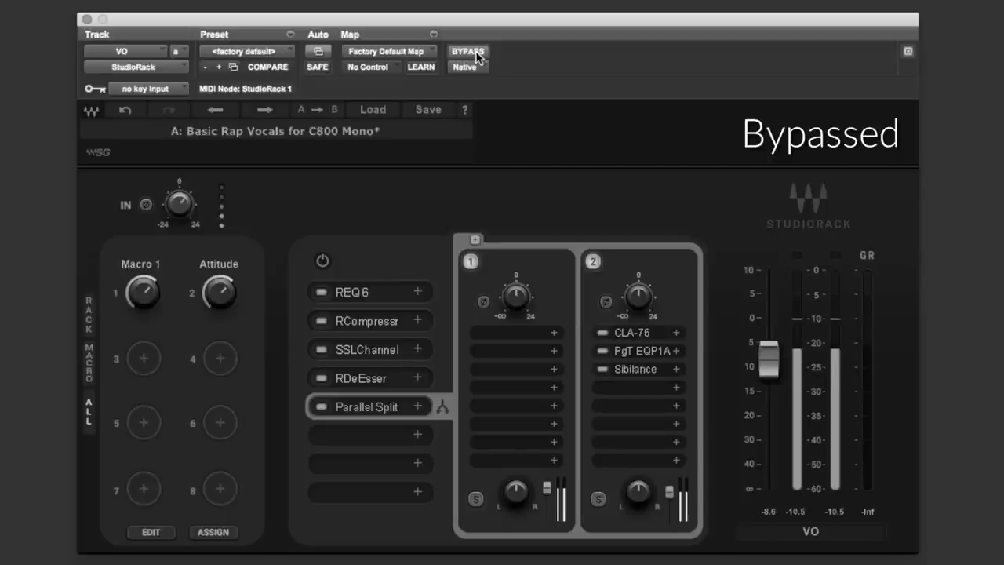
Compare bypassed and processed vocal, leaving the rack's bypass switched off
{"action": "left_click", "coordinate": [466, 51]}
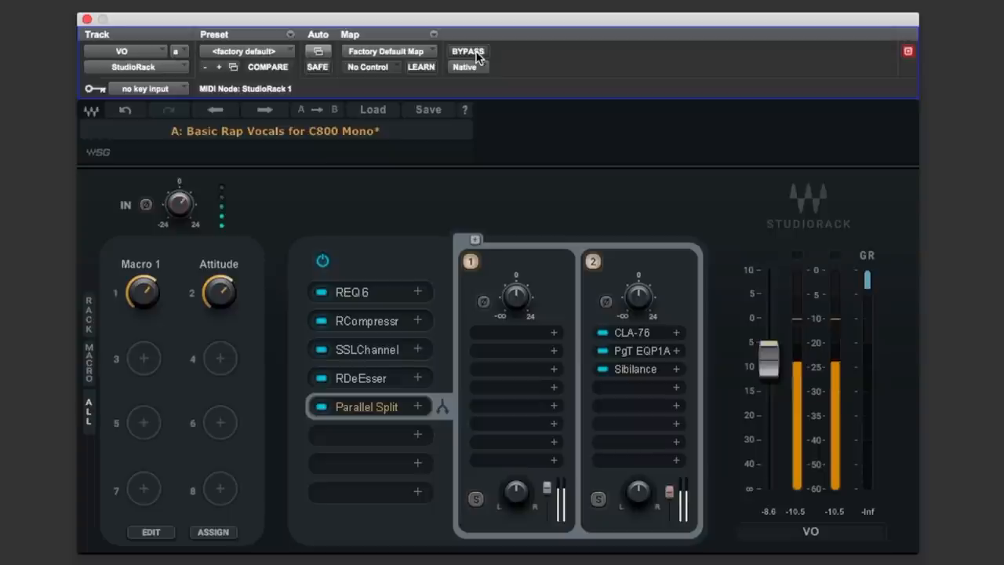
{"action": "left_click", "coordinate": [467, 50]}
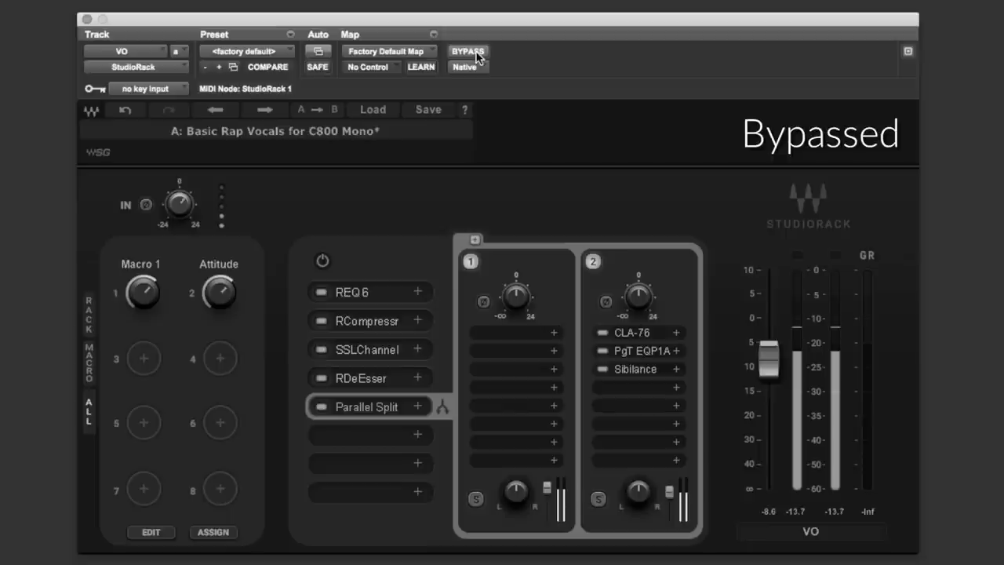
{"action": "left_click", "coordinate": [467, 52]}
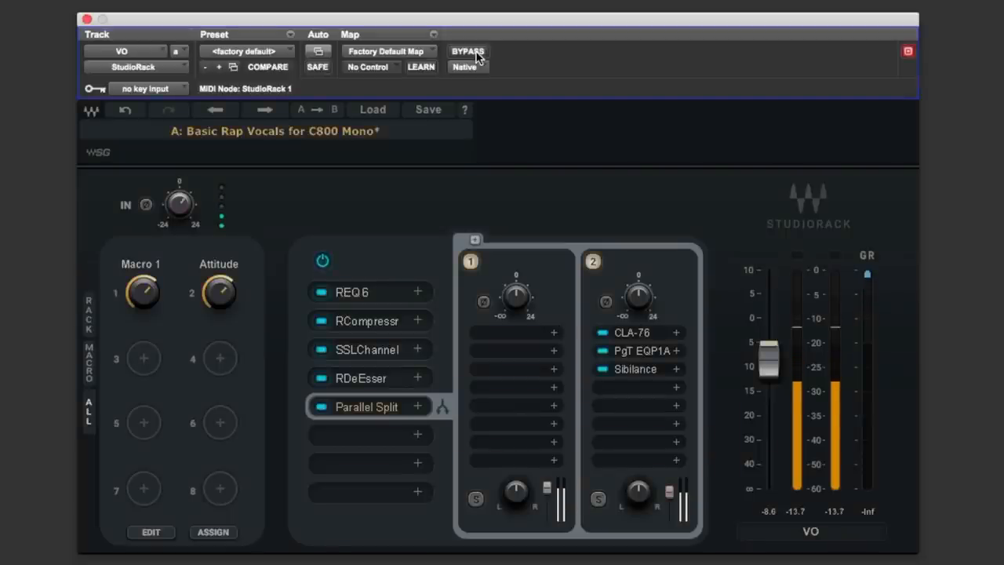